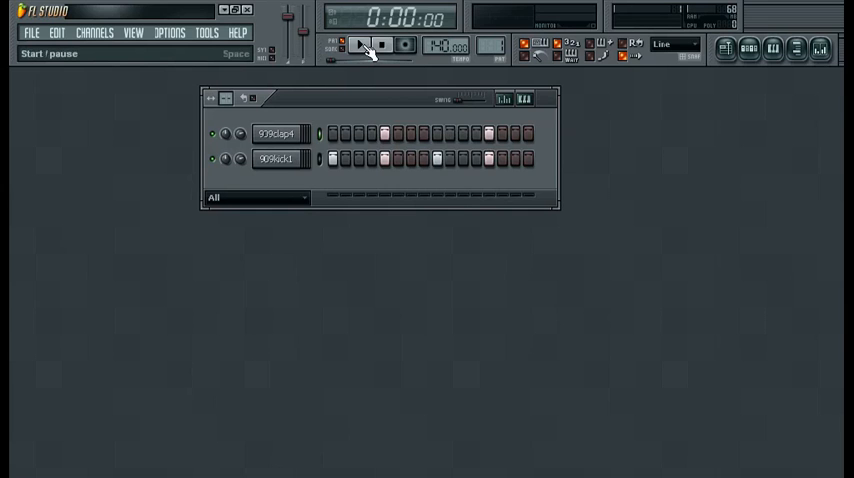
Step: Preview the kick and clap beat briefly, then load Fruity Delay 2 onto mixer insert 1
click(362, 44)
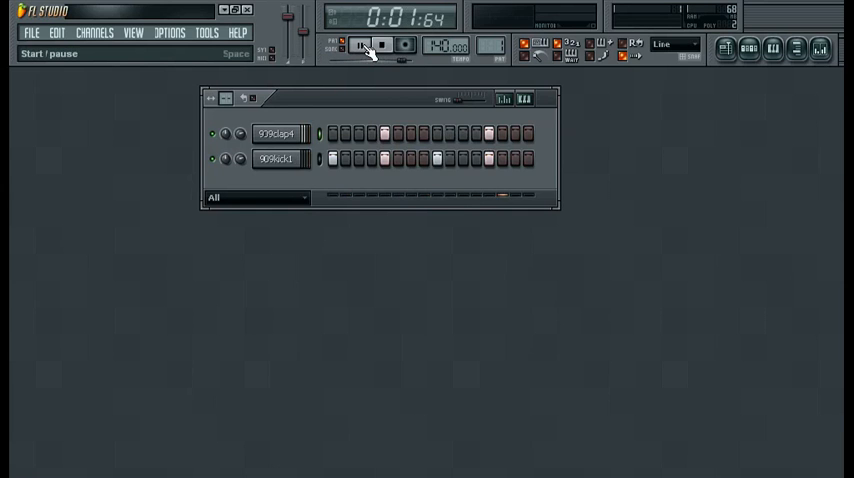
click(362, 44)
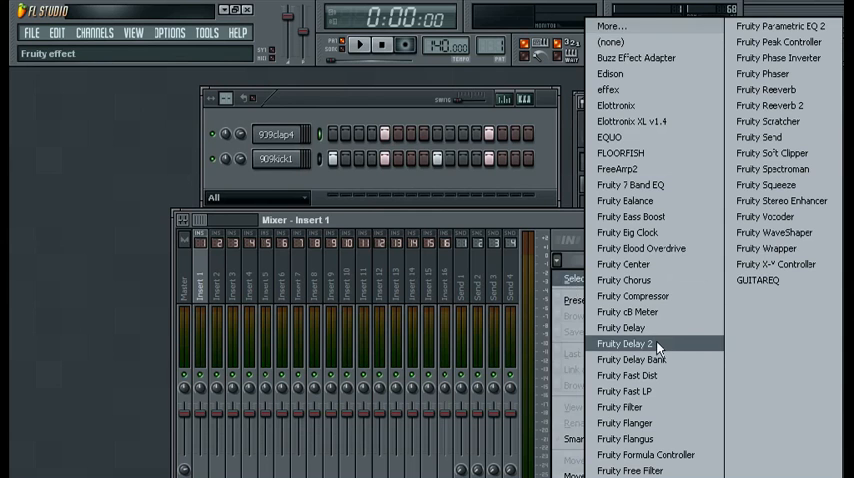
click(626, 344)
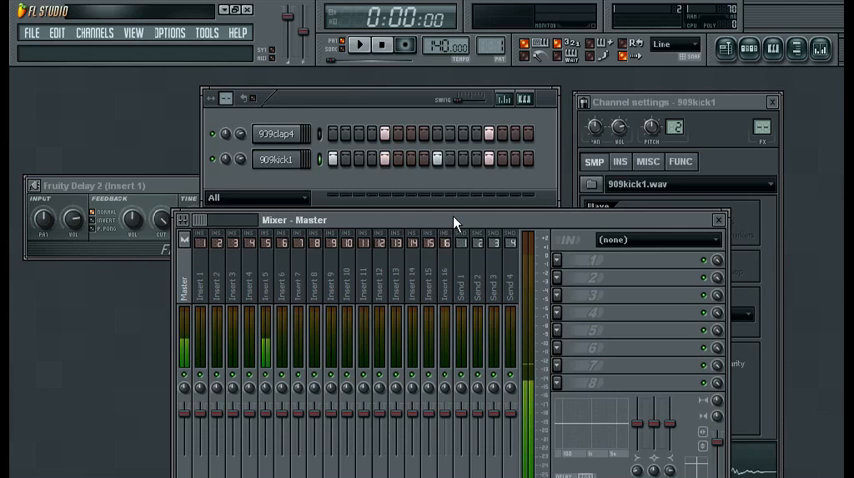
Step: Check insert 1's chain, then load a second Fruity Delay 2 into FX slot 1 of insert 2
click(202, 280)
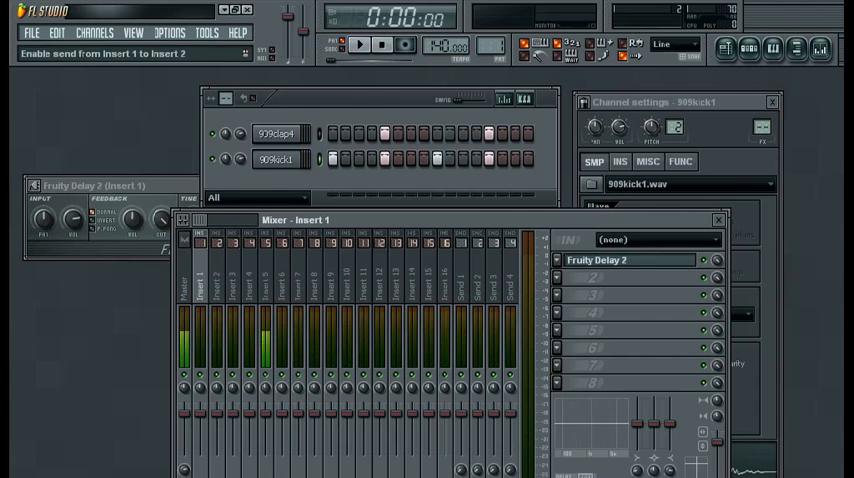
click(216, 280)
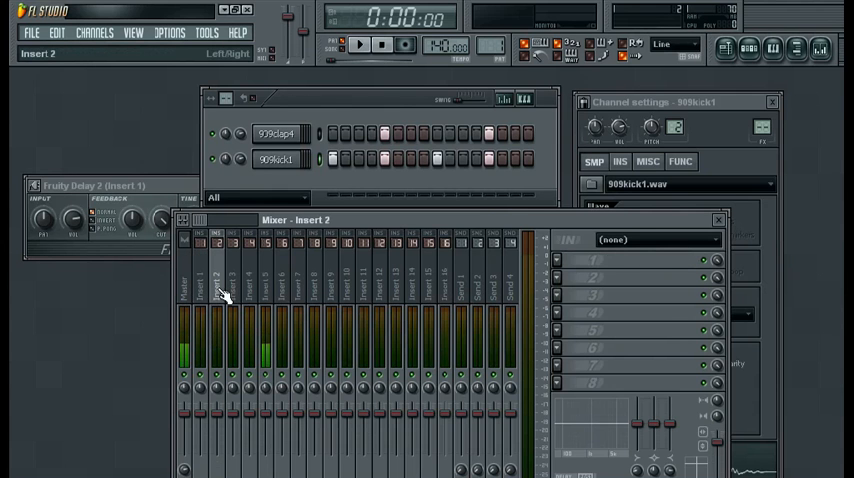
click(560, 280)
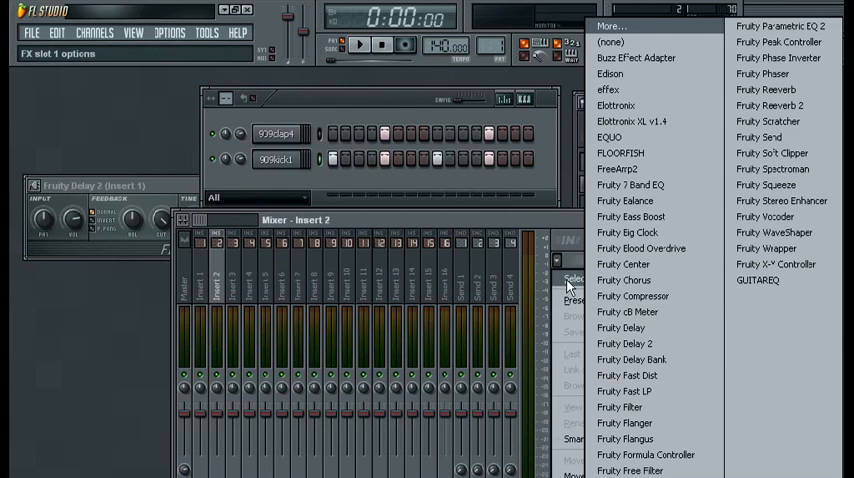
click(624, 344)
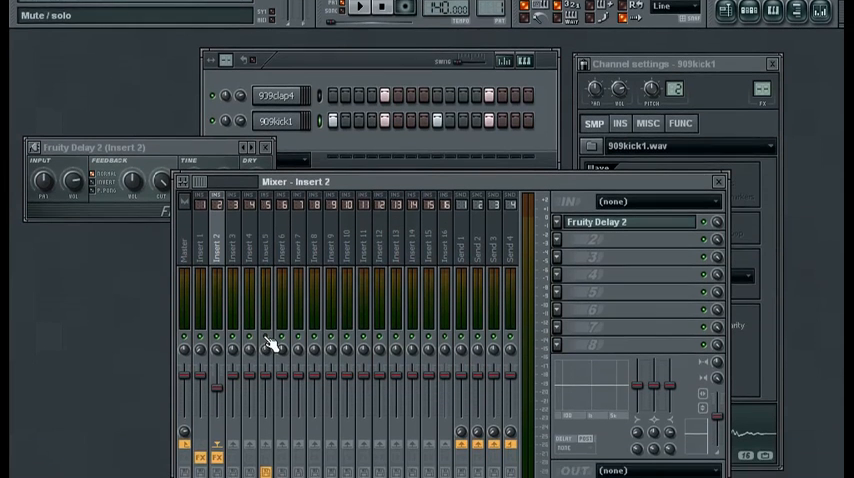
Step: Bring up the Fruity Delay 2 panels of inserts 1 and 2 side by side
click(358, 8)
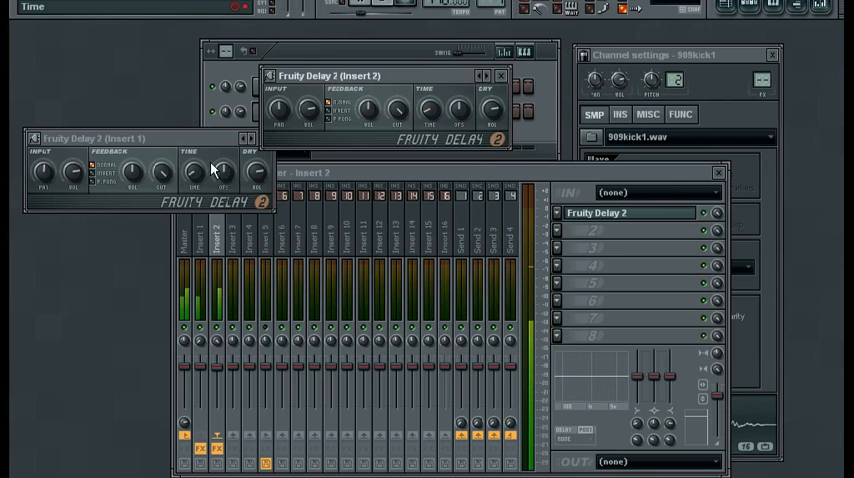
click(200, 236)
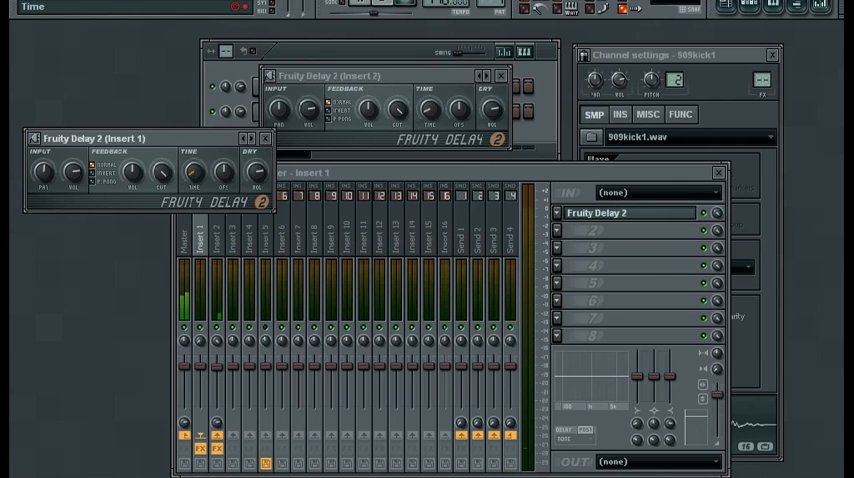